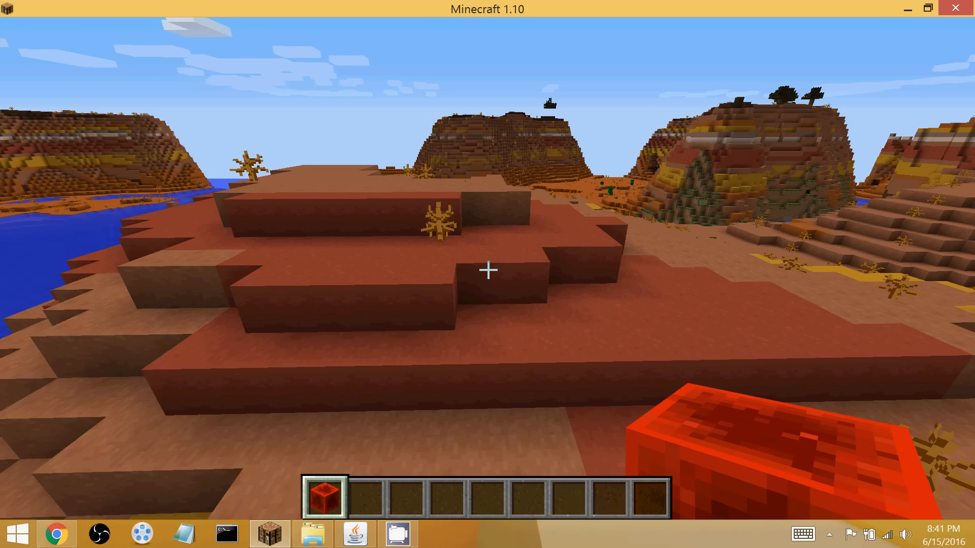
Pause the Minecraft world before switching to the browser.
key("Escape")
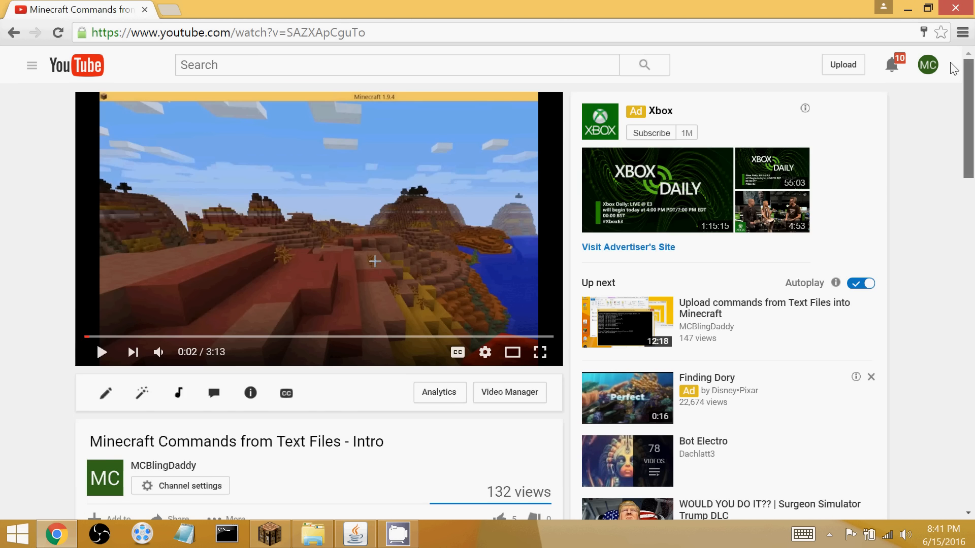
Scroll to the creator's comment and copy its eight /setblock commands for the 2D flier.
scroll("down", 3)
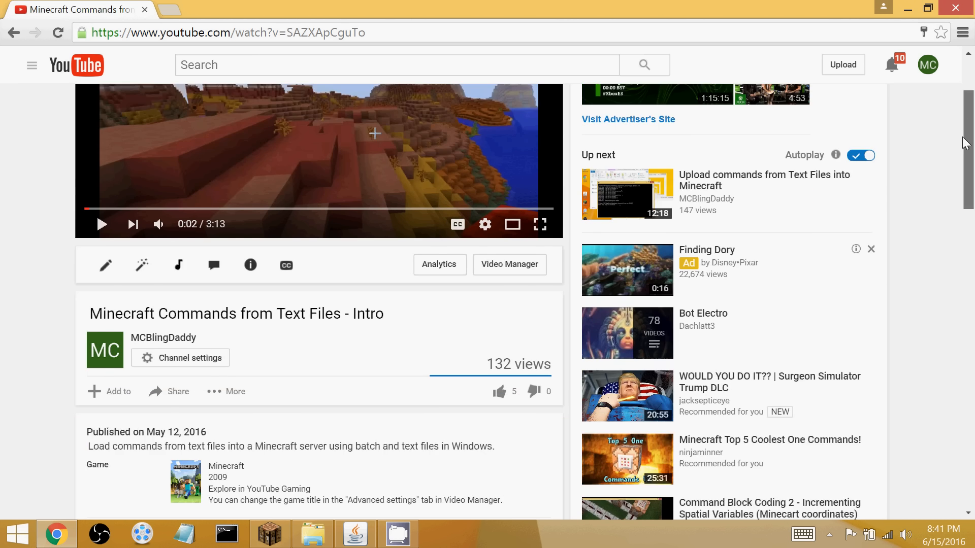
scroll("down", 3)
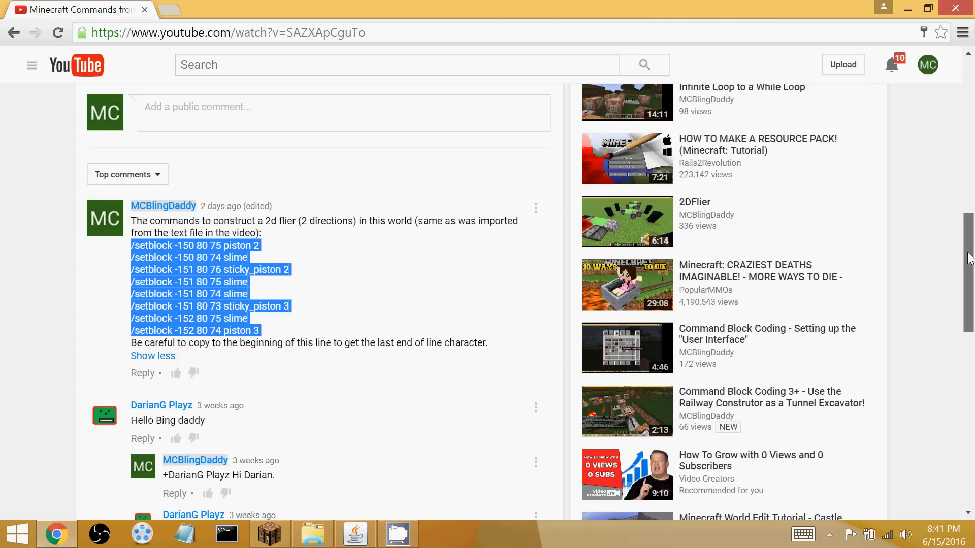
scroll("down", 3)
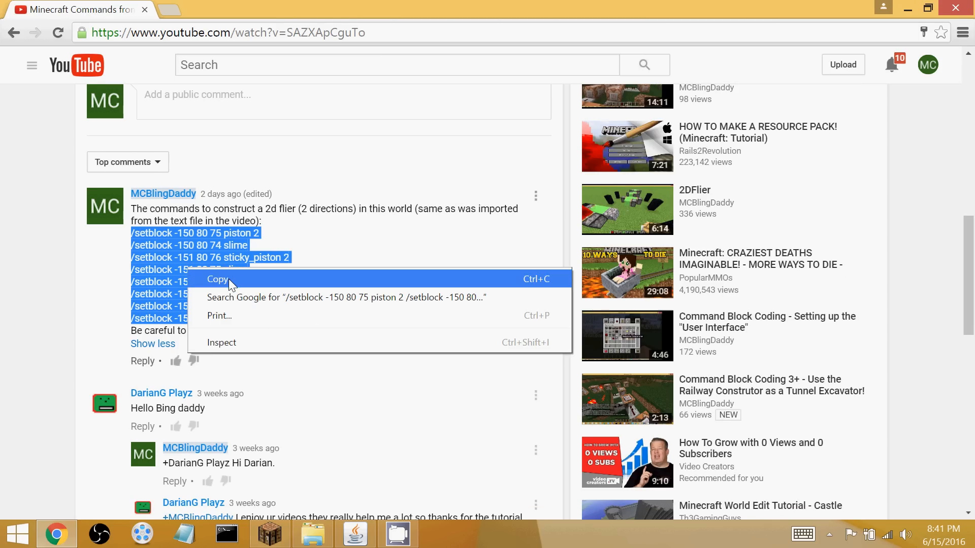
left_click(217, 279)
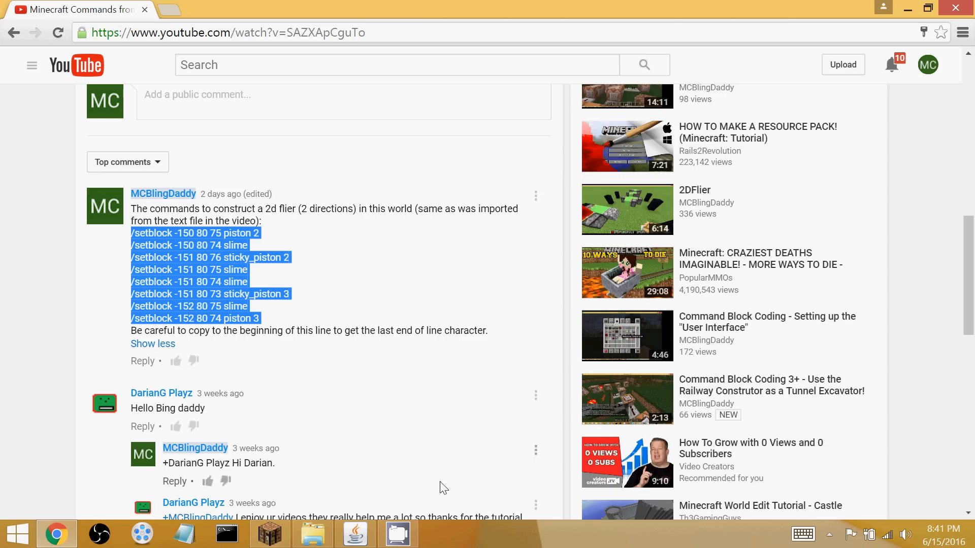
left_click(354, 533)
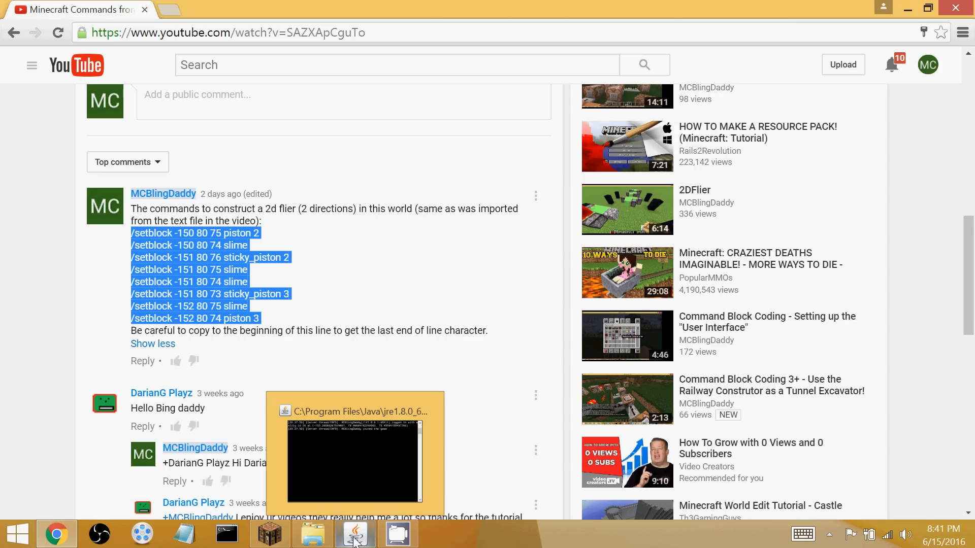
Bring the Java server console up from the taskbar and give it focus.
left_click(268, 533)
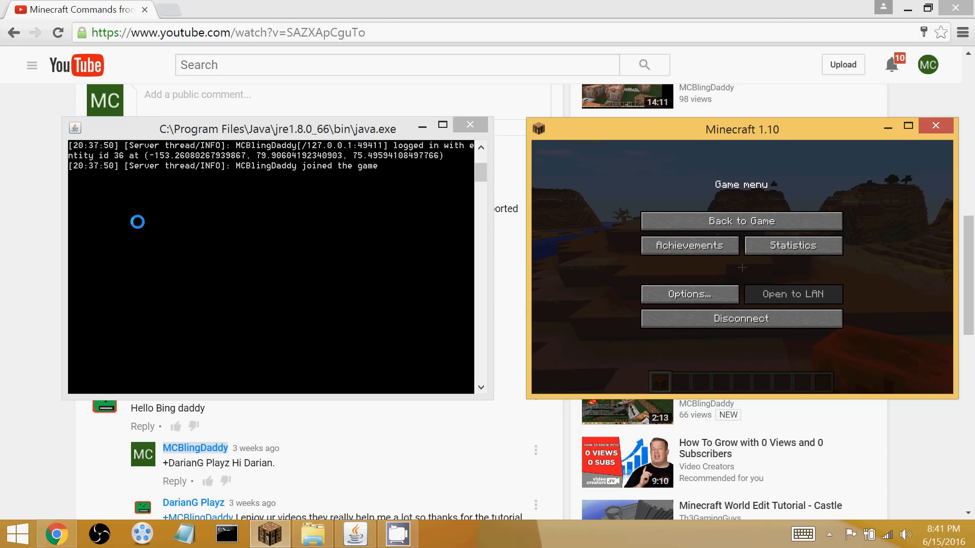
mouse_move(161, 196)
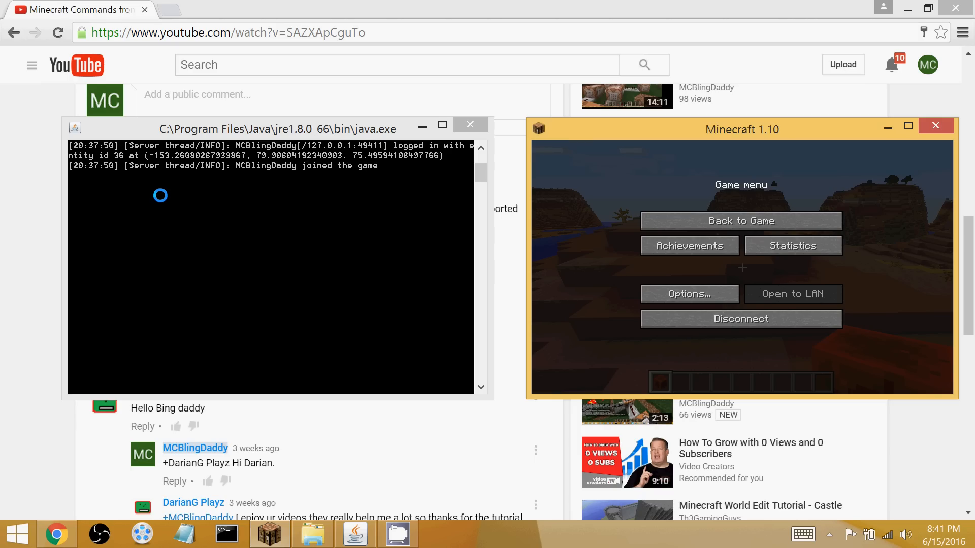
mouse_move(216, 240)
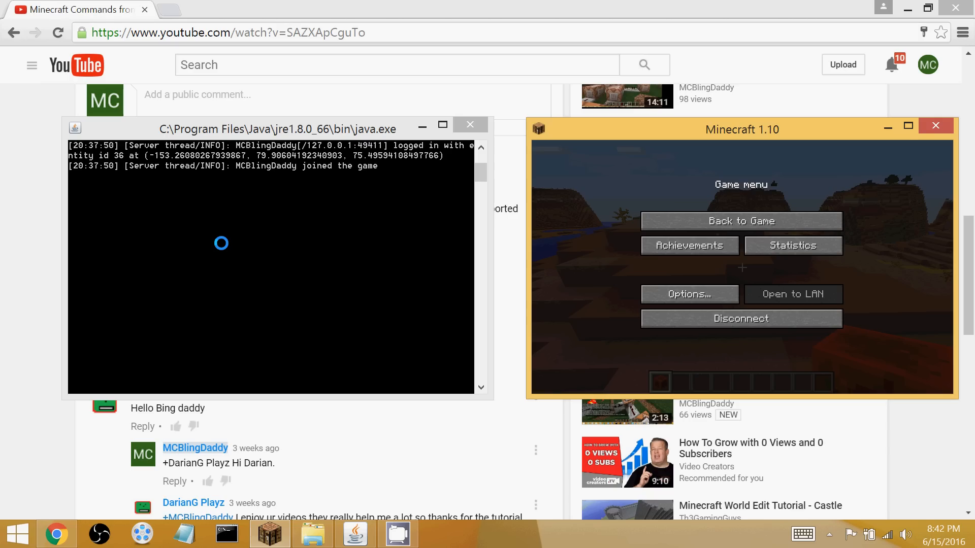
left_click(273, 129)
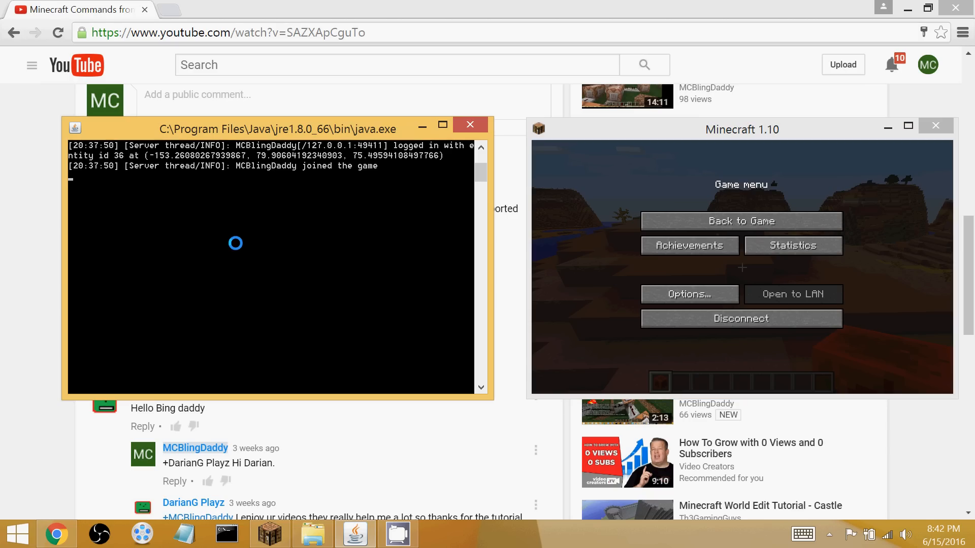
mouse_move(241, 217)
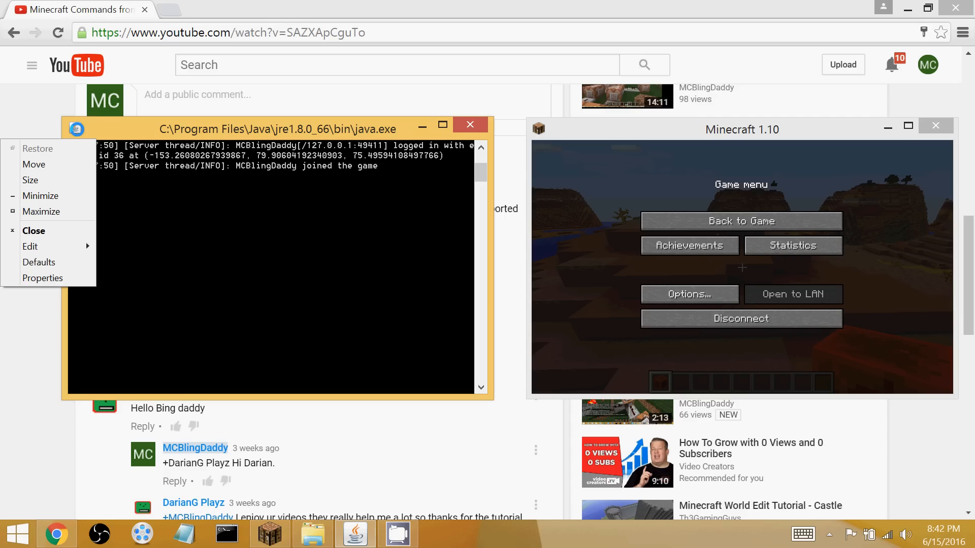
mouse_move(62, 236)
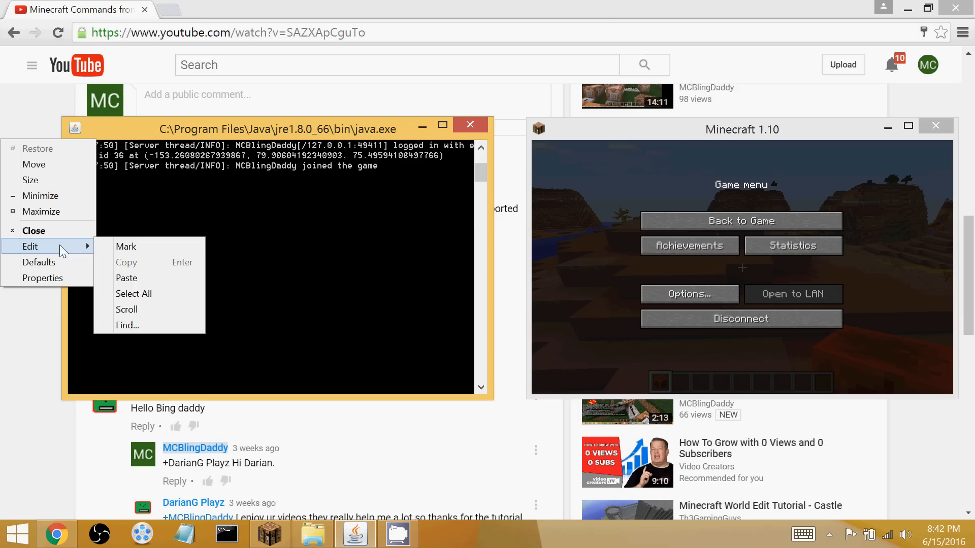
mouse_move(150, 278)
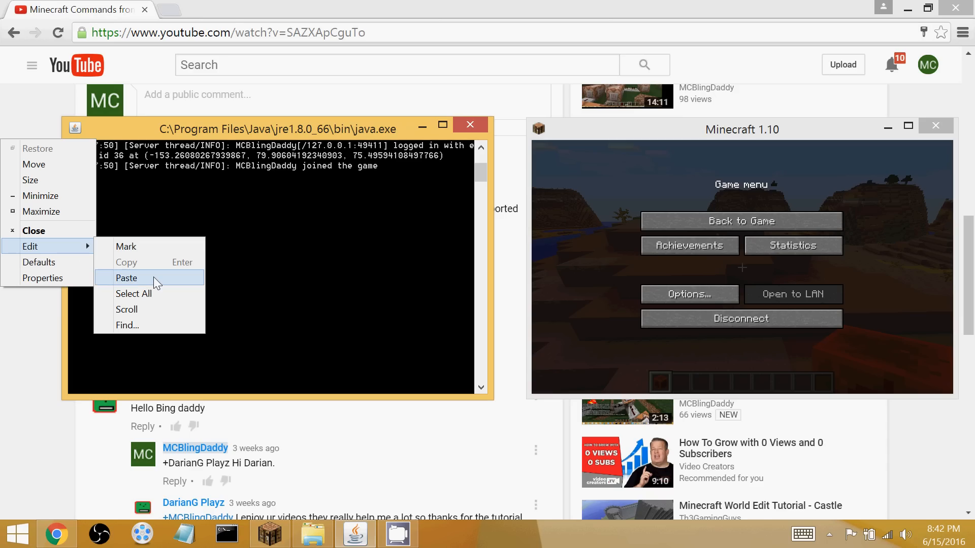
Paste the eight setblock commands into the console so each block is placed.
left_click(126, 278)
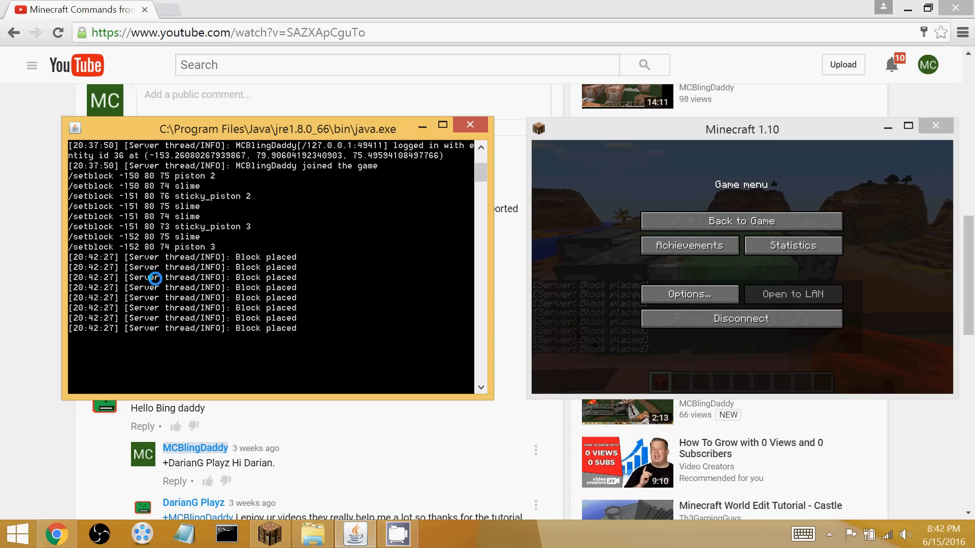
mouse_move(221, 251)
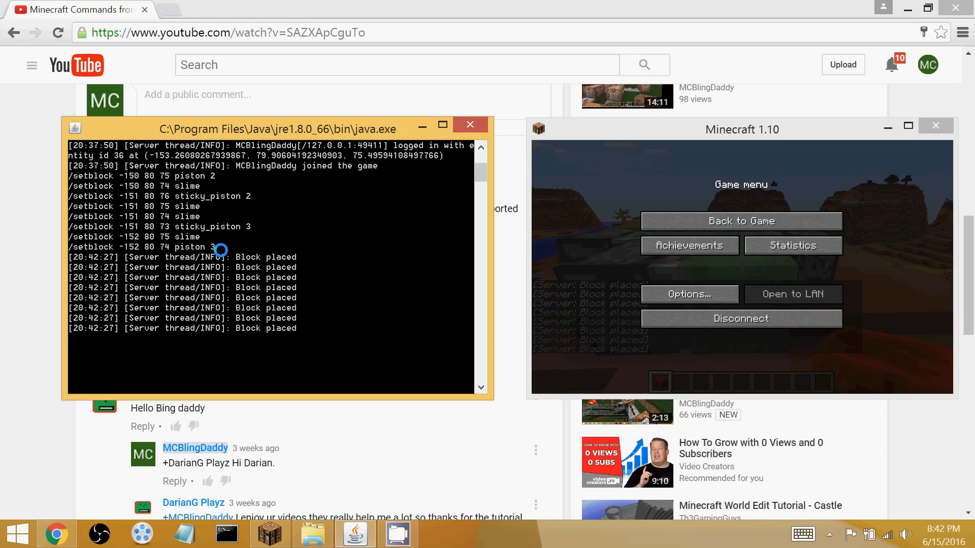
mouse_move(507, 235)
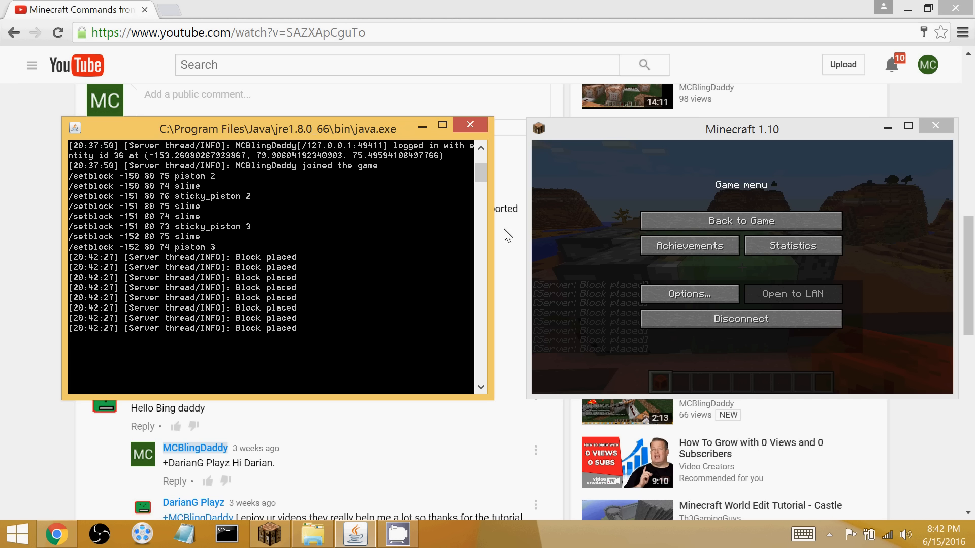
Resume the Minecraft world with Back to Game.
left_click(740, 220)
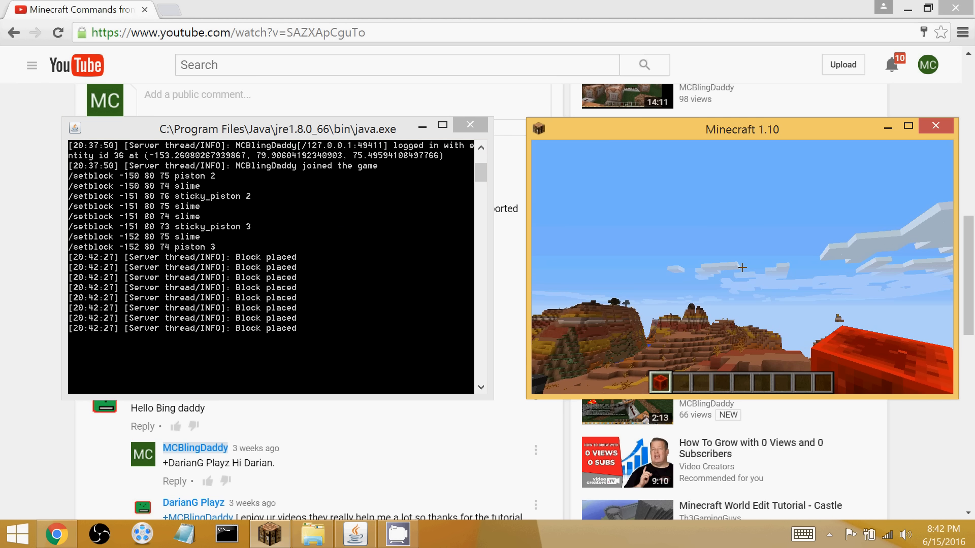
Make Minecraft full-screen and resume to inspect the piston and slime flier.
key("Escape")
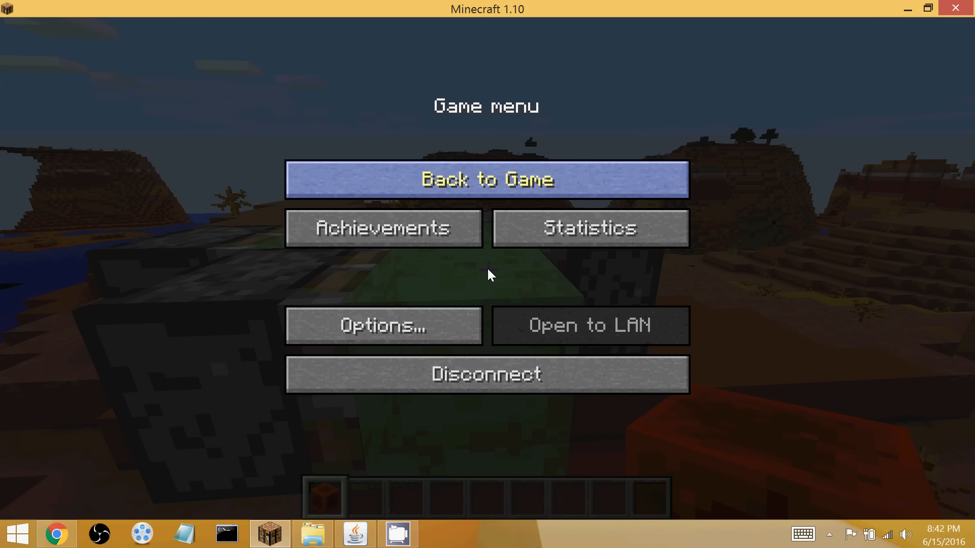
left_click(487, 180)
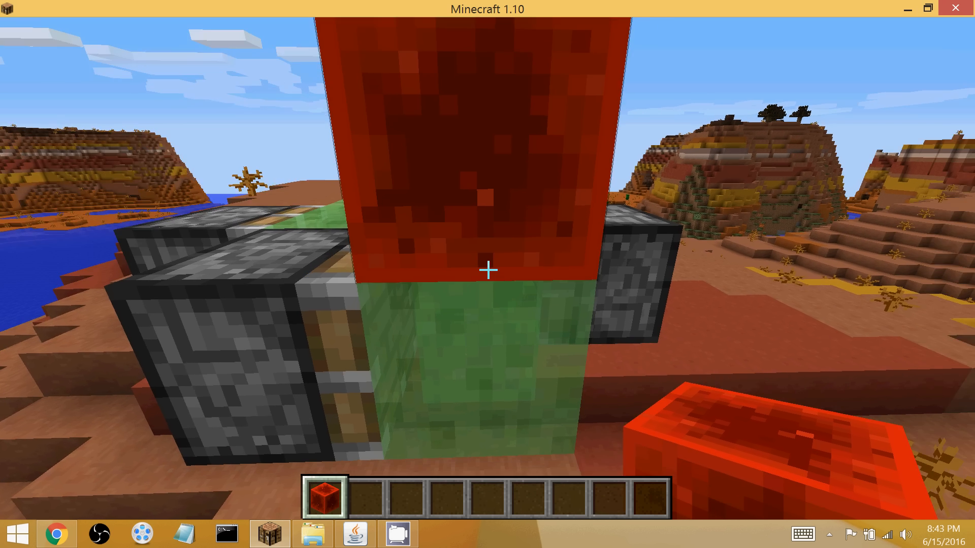
mouse_move(488, 270)
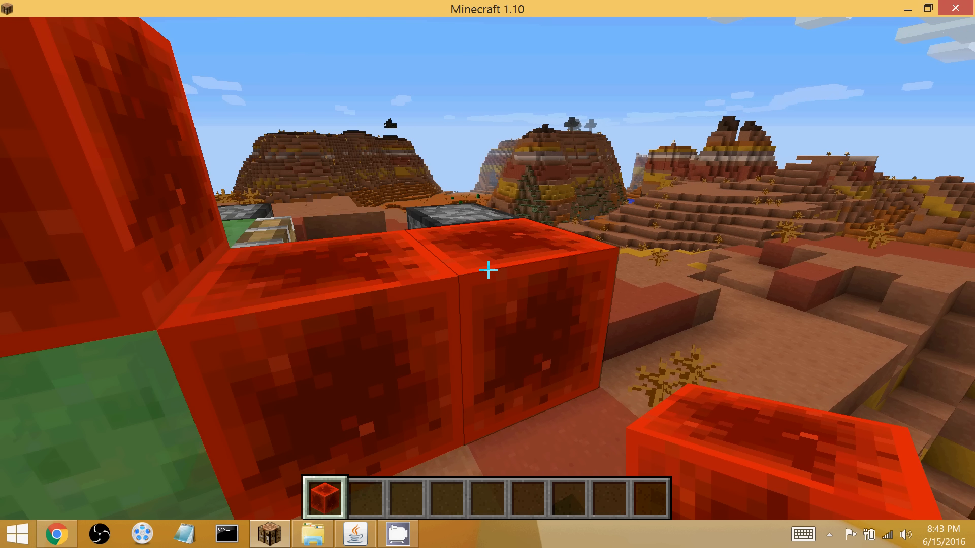